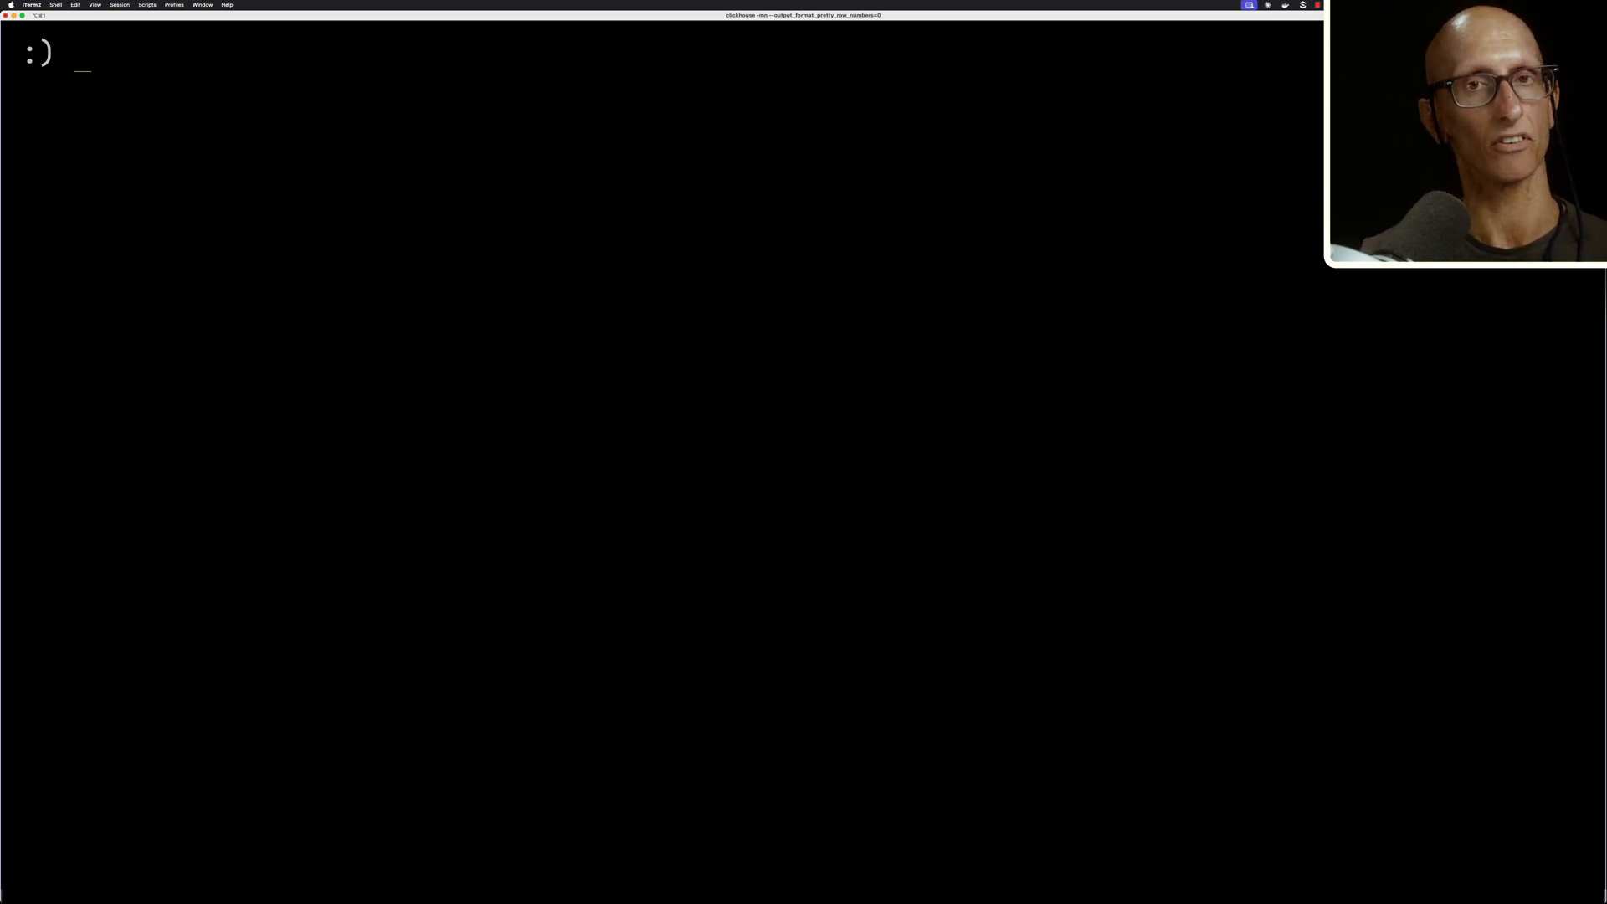
List electric_vehicle_state rows ordered by last_update, showing the two partial rows, then clear the screen.
{"action": "type", "text": "SELECT * FROM electric_vehicle_state ORDER B"}
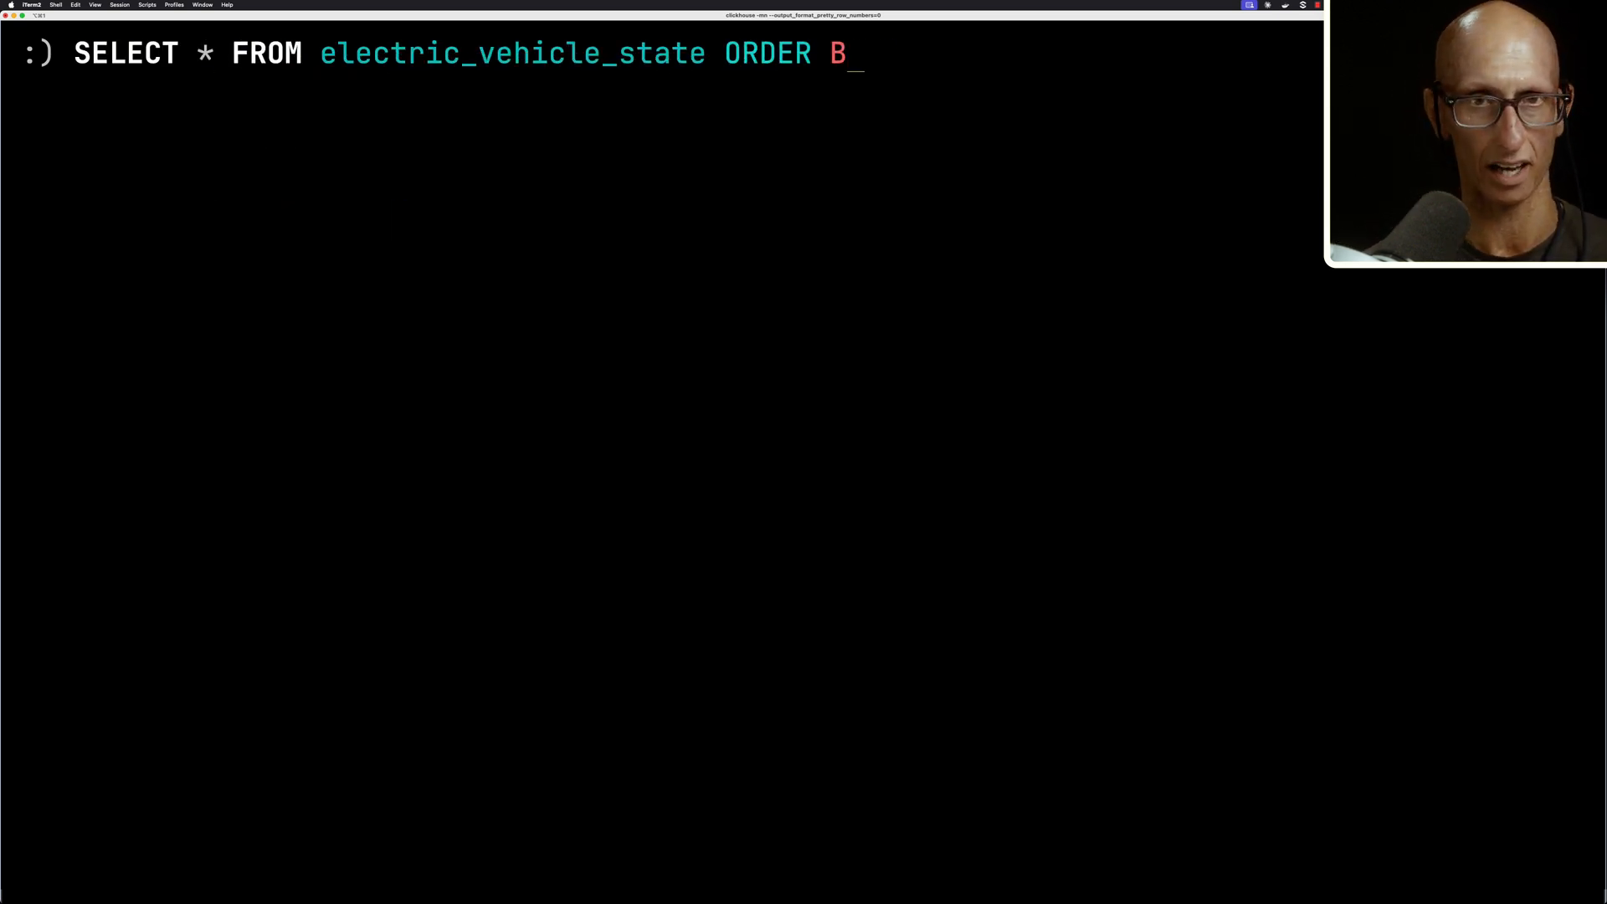
{"action": "key", "text": "enter"}
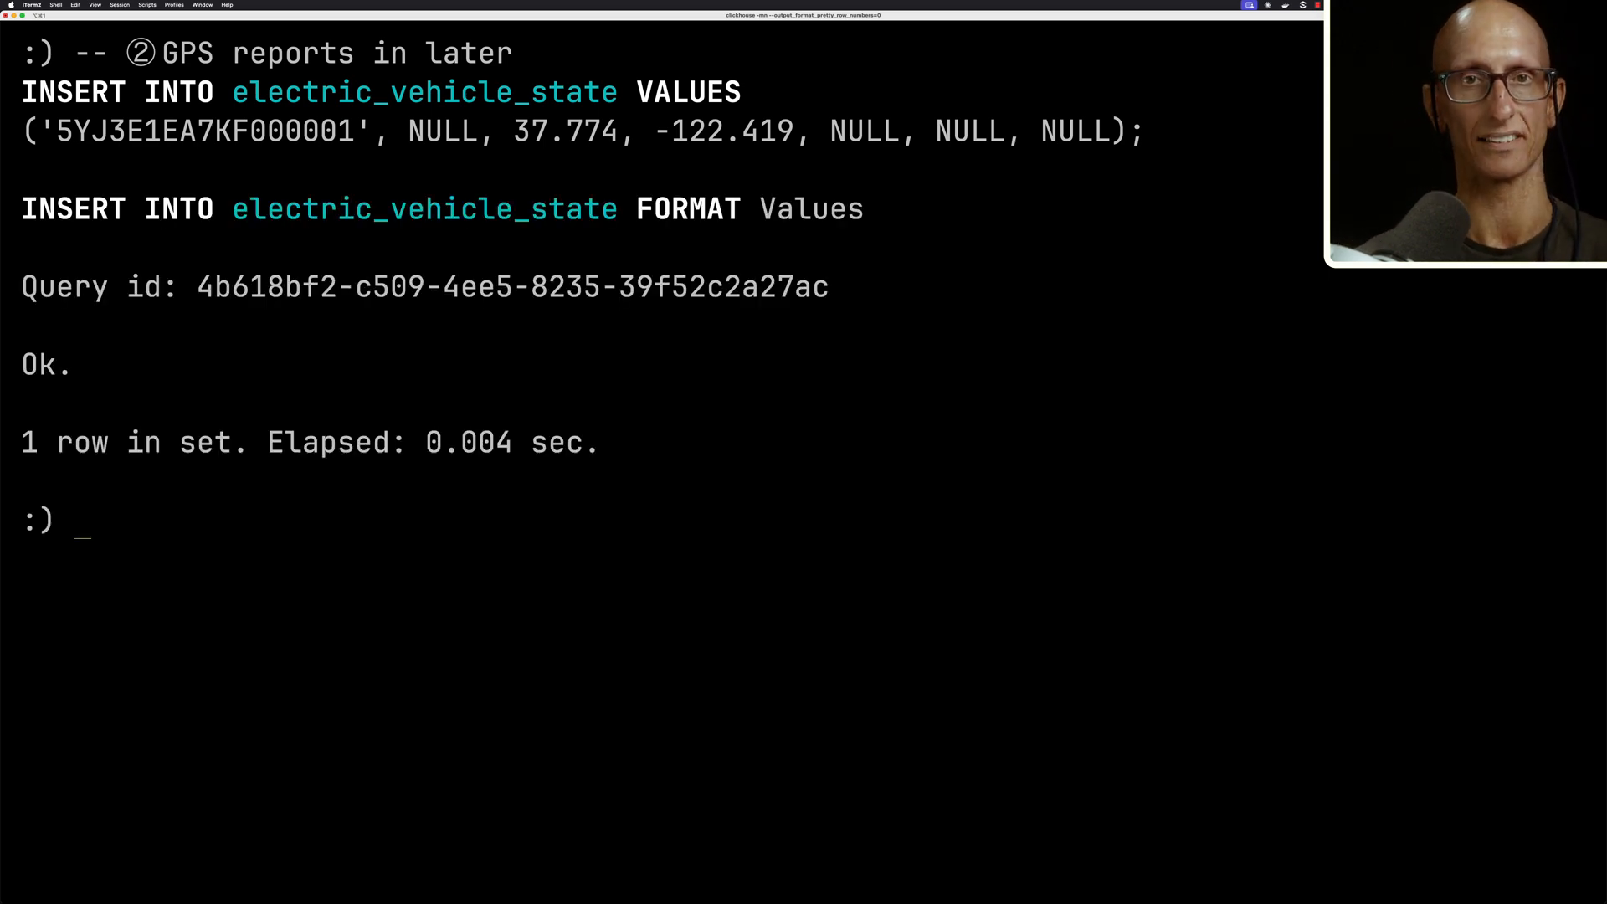
{"action": "type", "text": "SELECT * FROM electric_vehicle_state ORDER BY last_update;"}
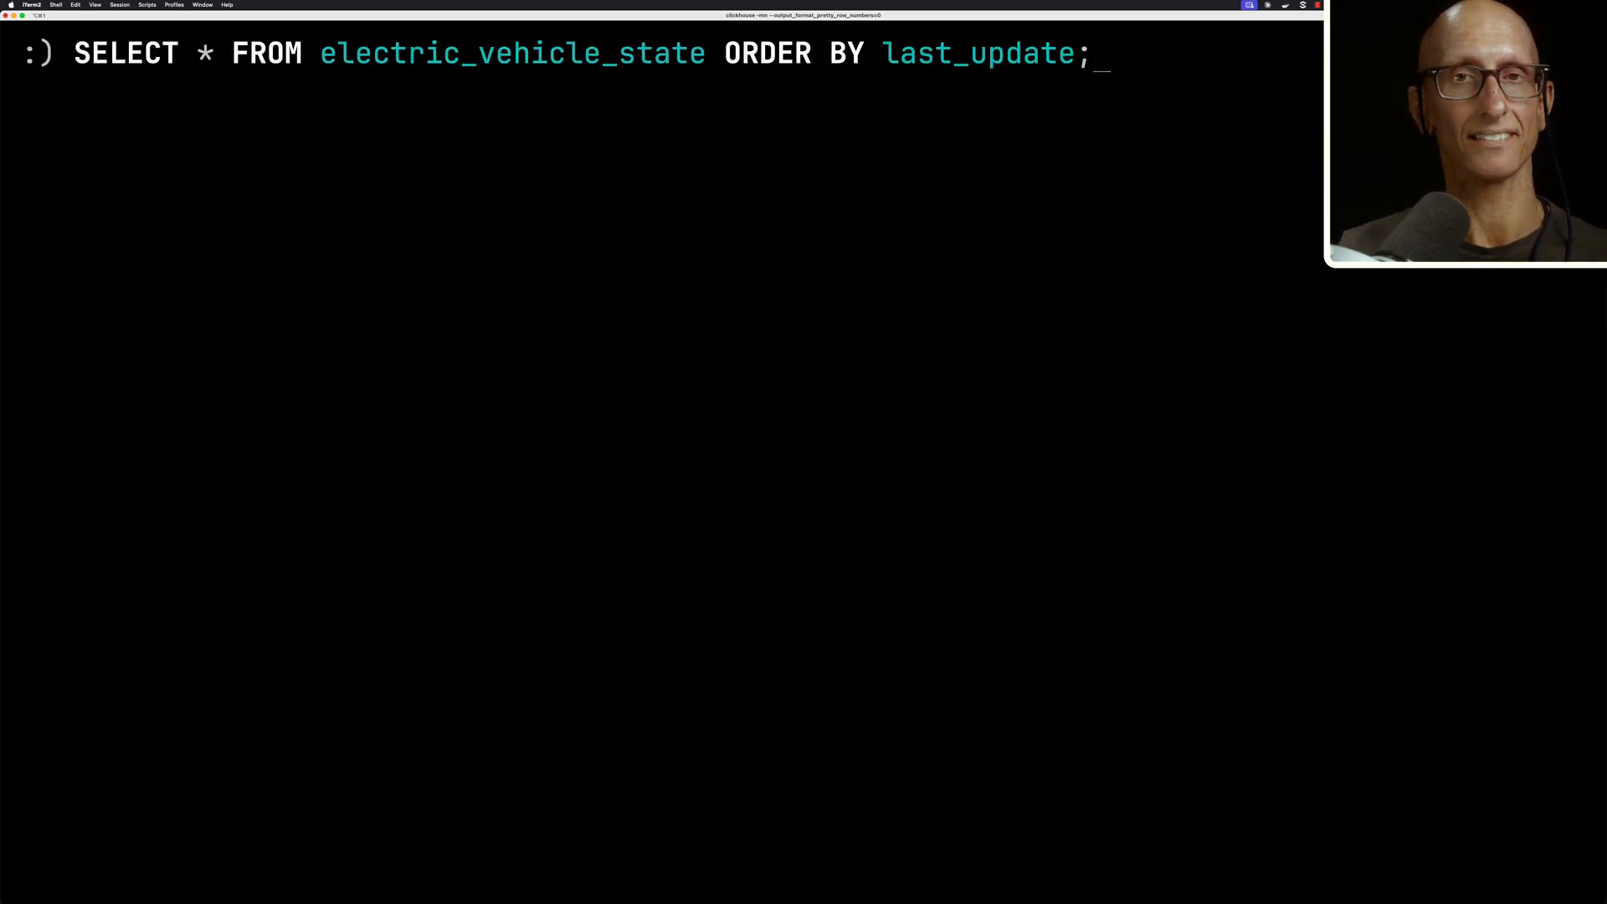
{"action": "key", "text": "Enter"}
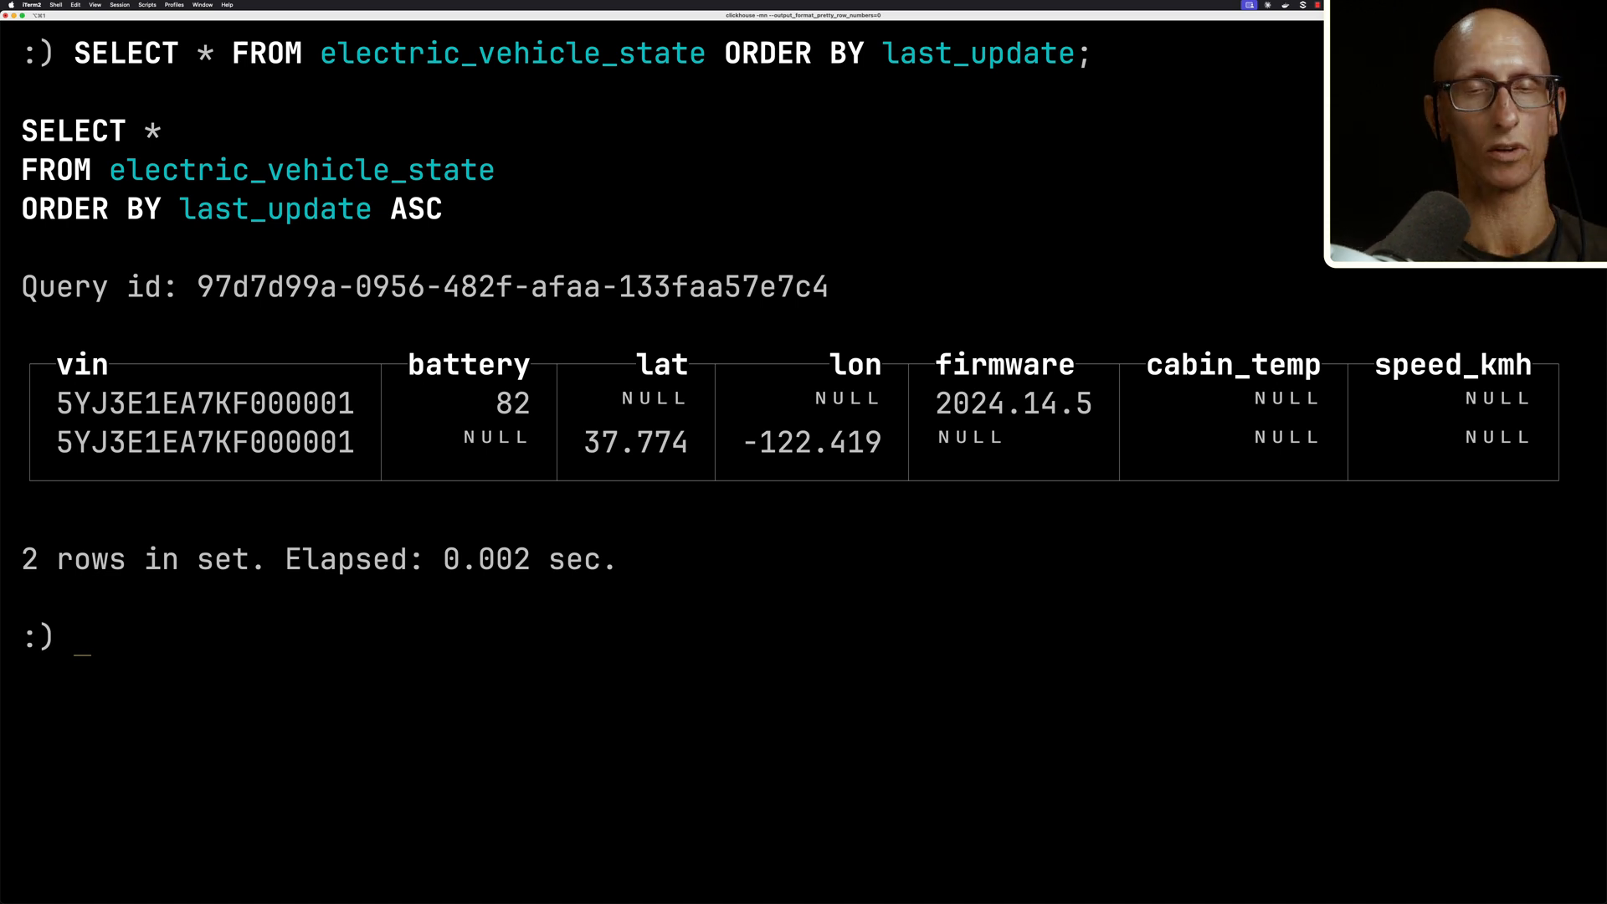
{"action": "key", "text": "ctrl+l"}
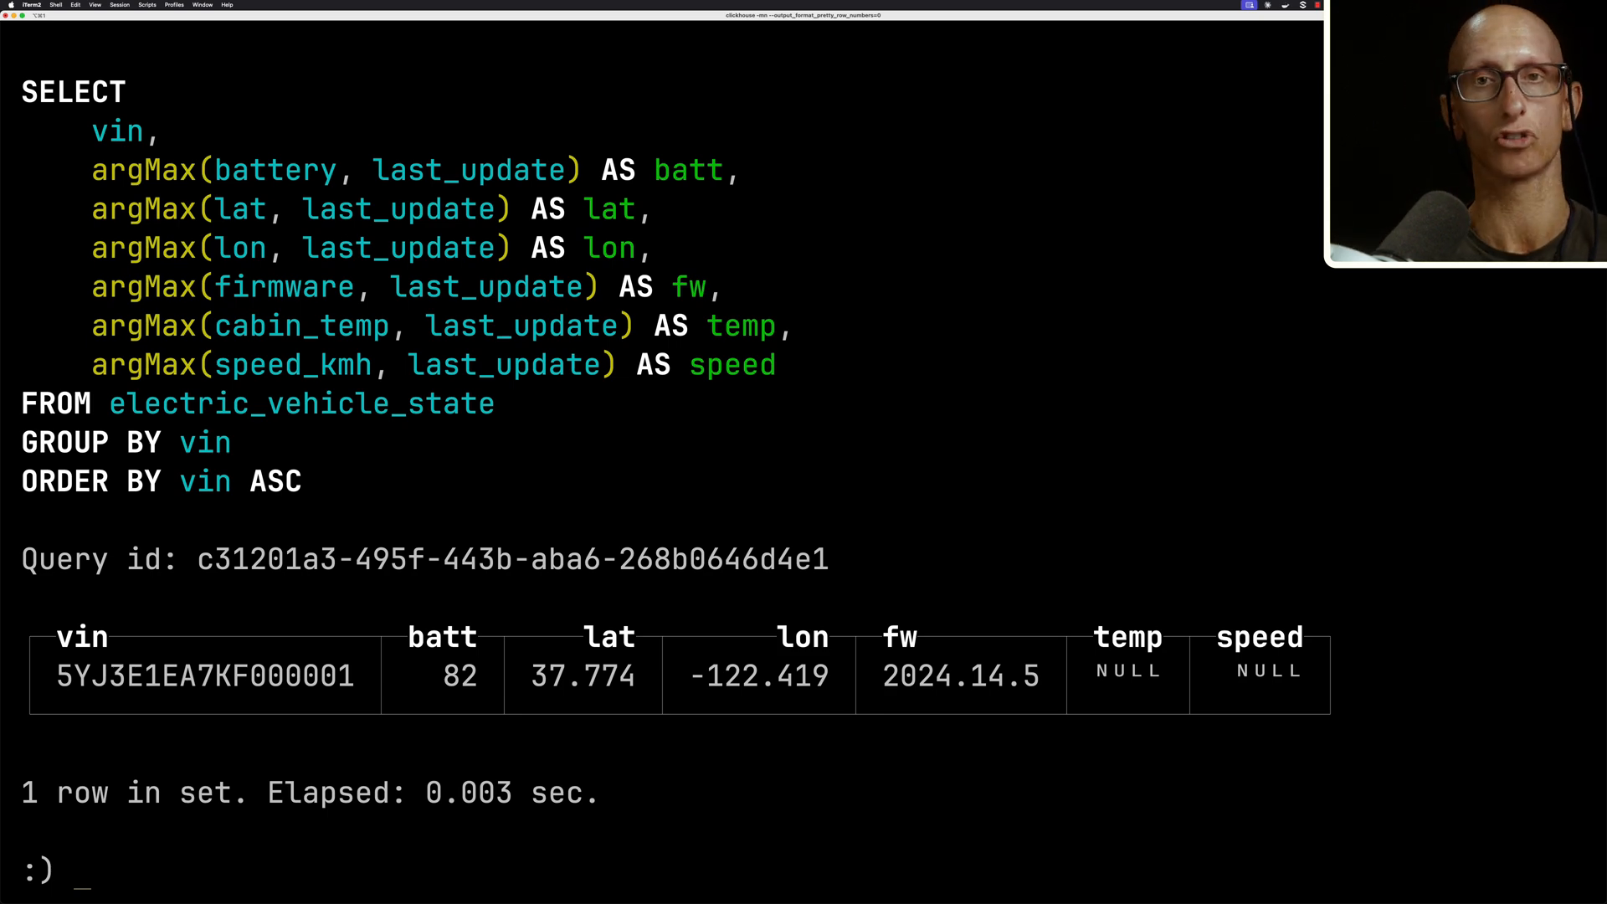
Clear the terminal after the argMax-per-column query grouped by vin.
{"action": "key", "text": "ctrl+l"}
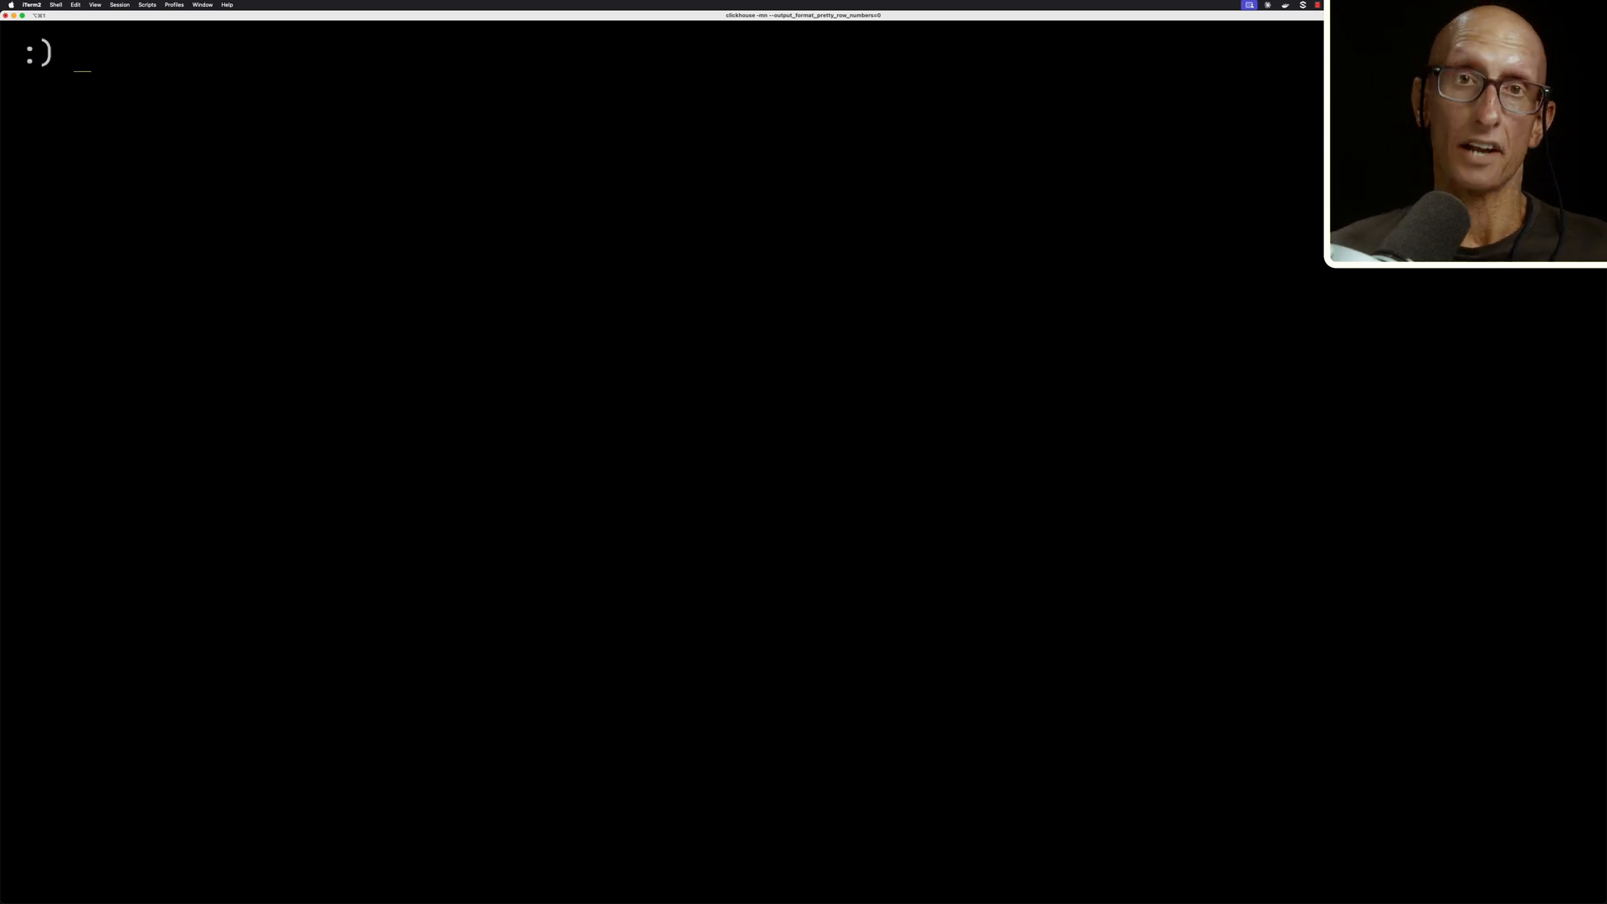
Query SELECT * FROM electric_vehicle_state FINAL to read the merged state.
{"action": "type", "text": "SELECT * FR"}
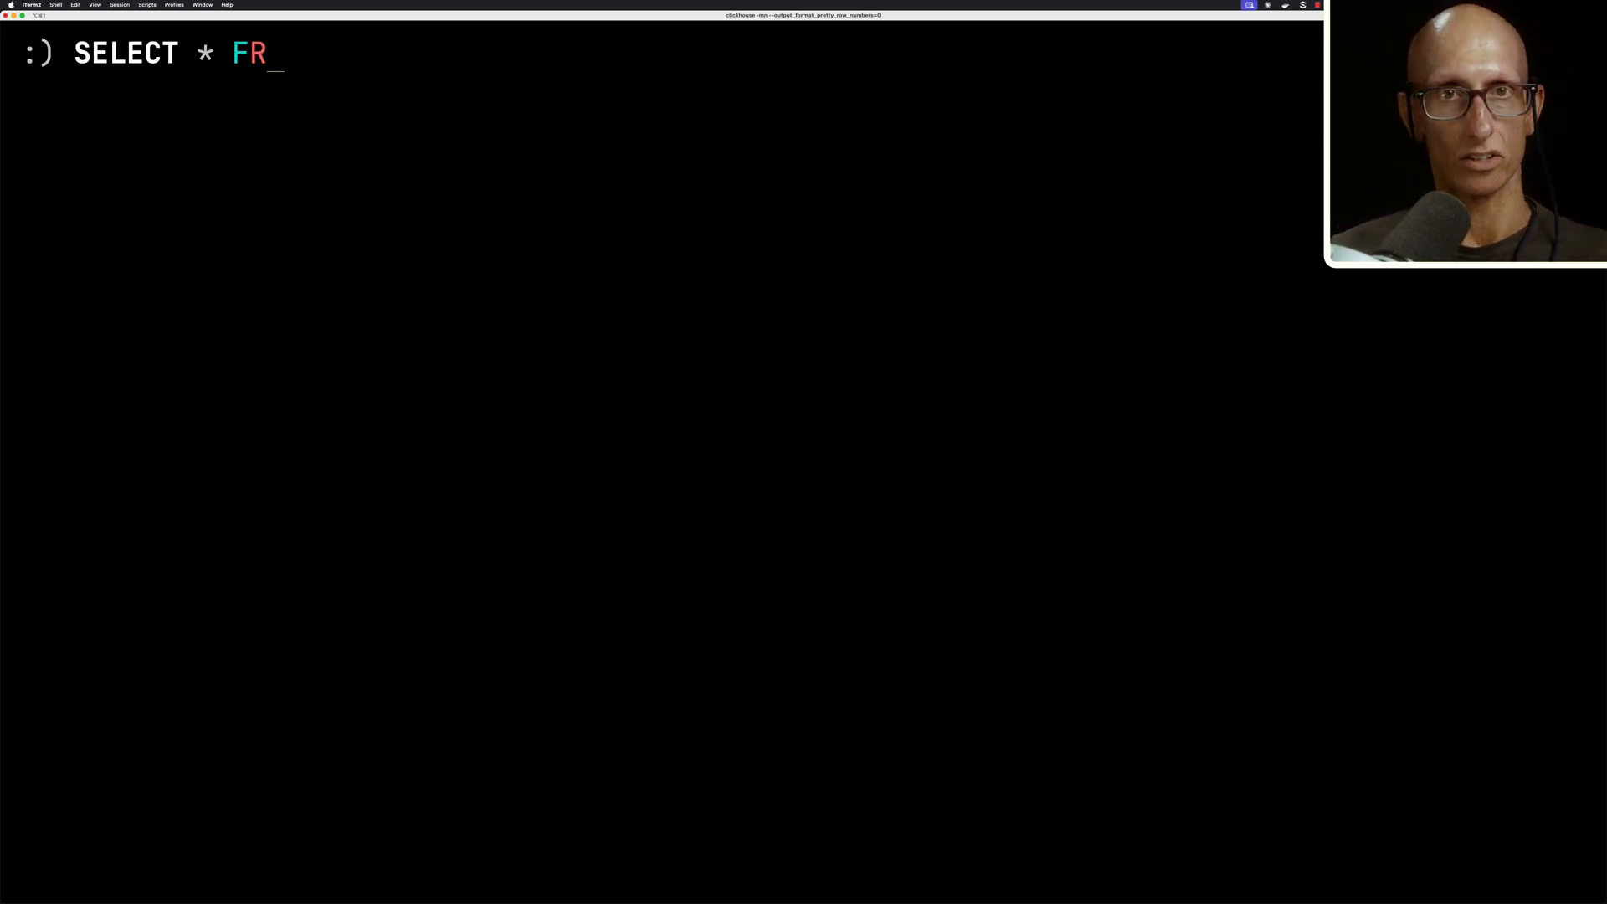
{"action": "type", "text": "OM electric_vehicle"}
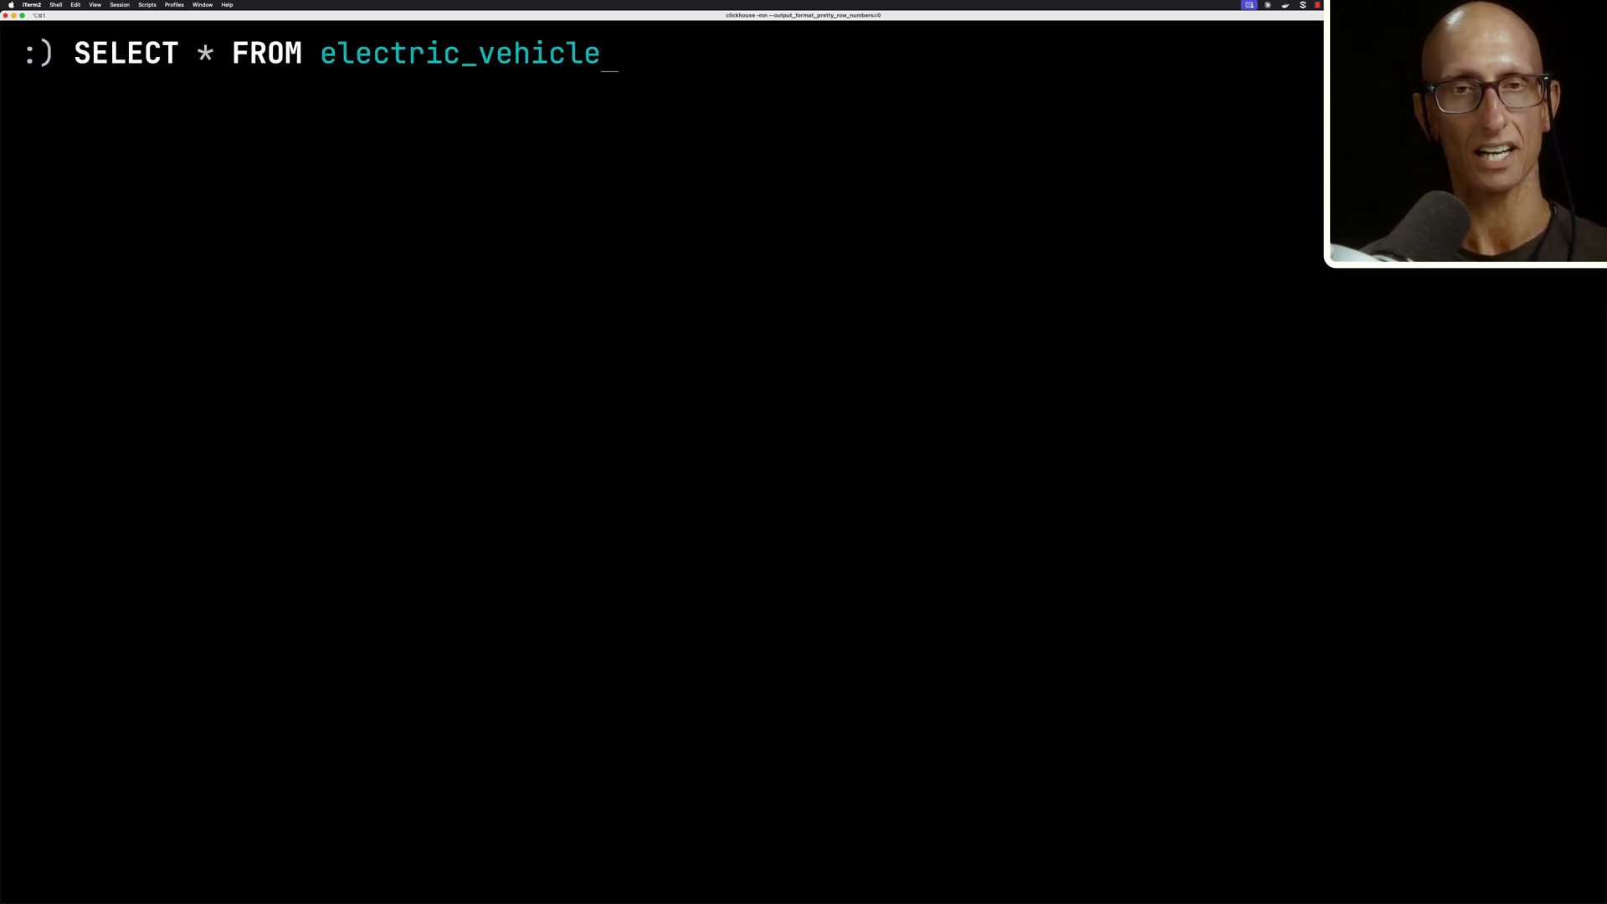
{"action": "type", "text": "_state FINAL;"}
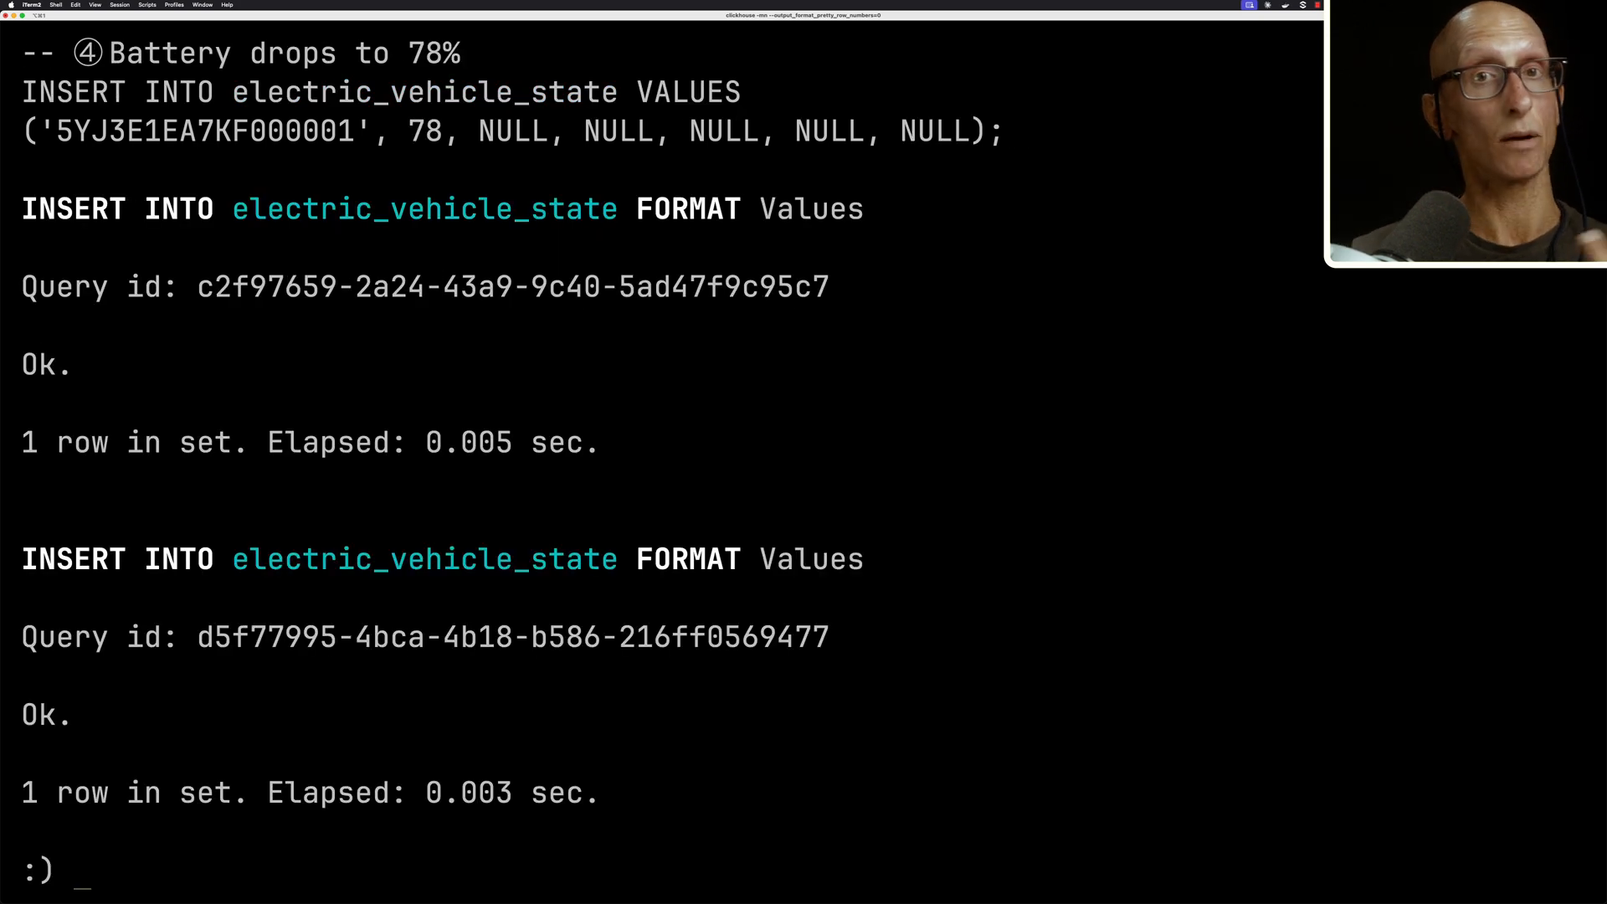
List the four partial rows by last_update and begin the OPTIMIZE statement.
{"action": "type", "text": "SELECT * FROM electric_vehicle_state ORDER BY last_update;"}
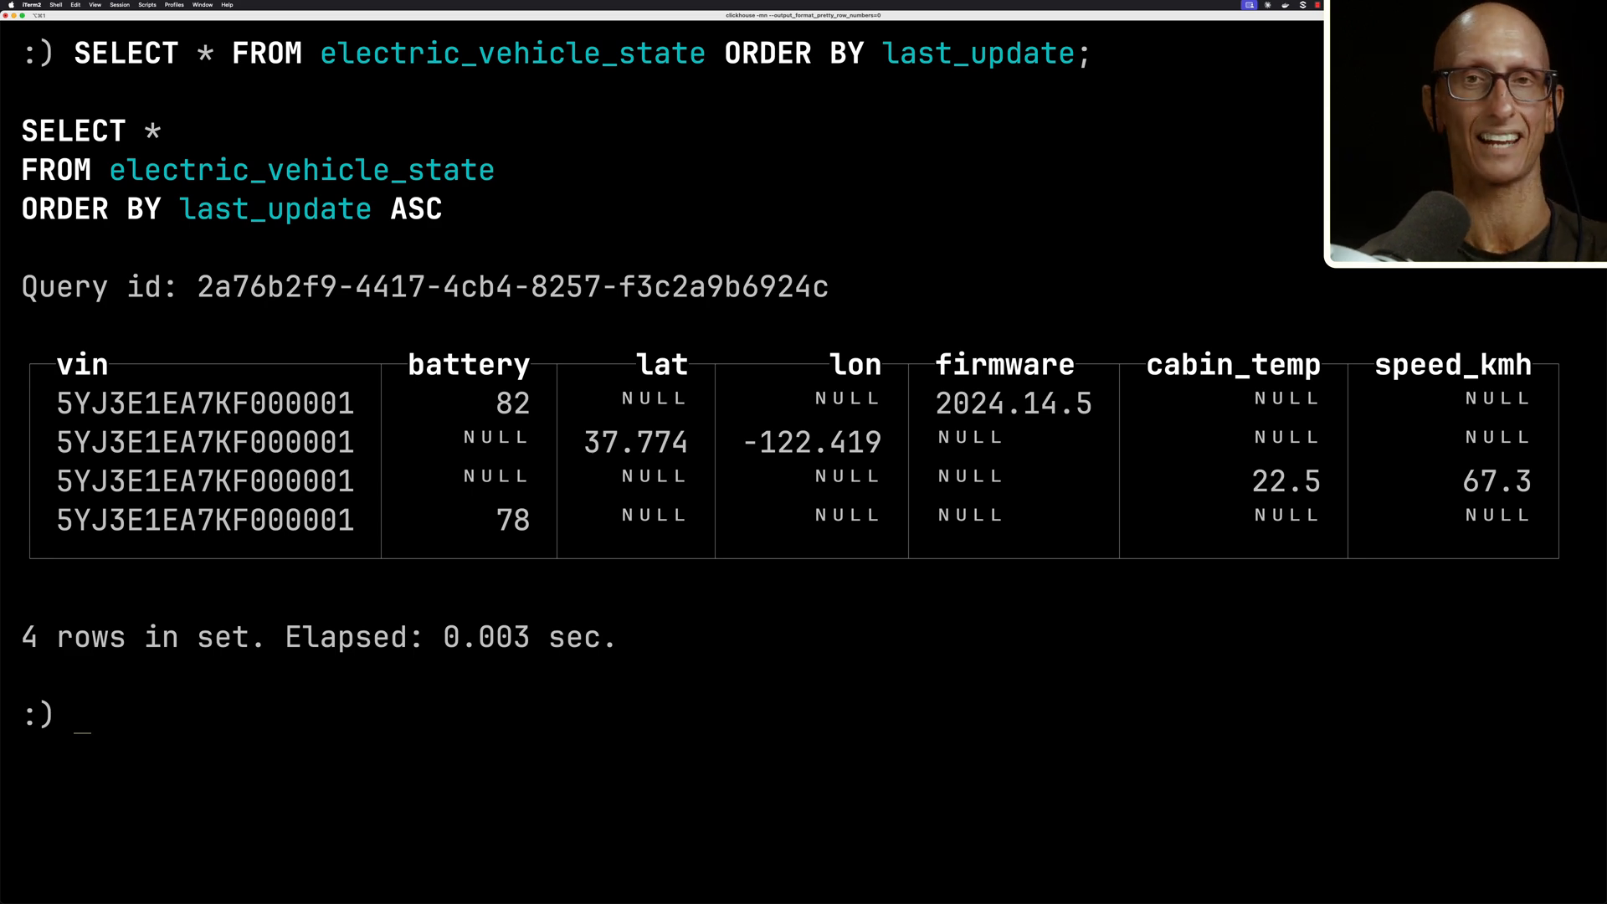
{"action": "type", "text": "SELECT * FROM electric_vehicle_state ORDER BY last_update;"}
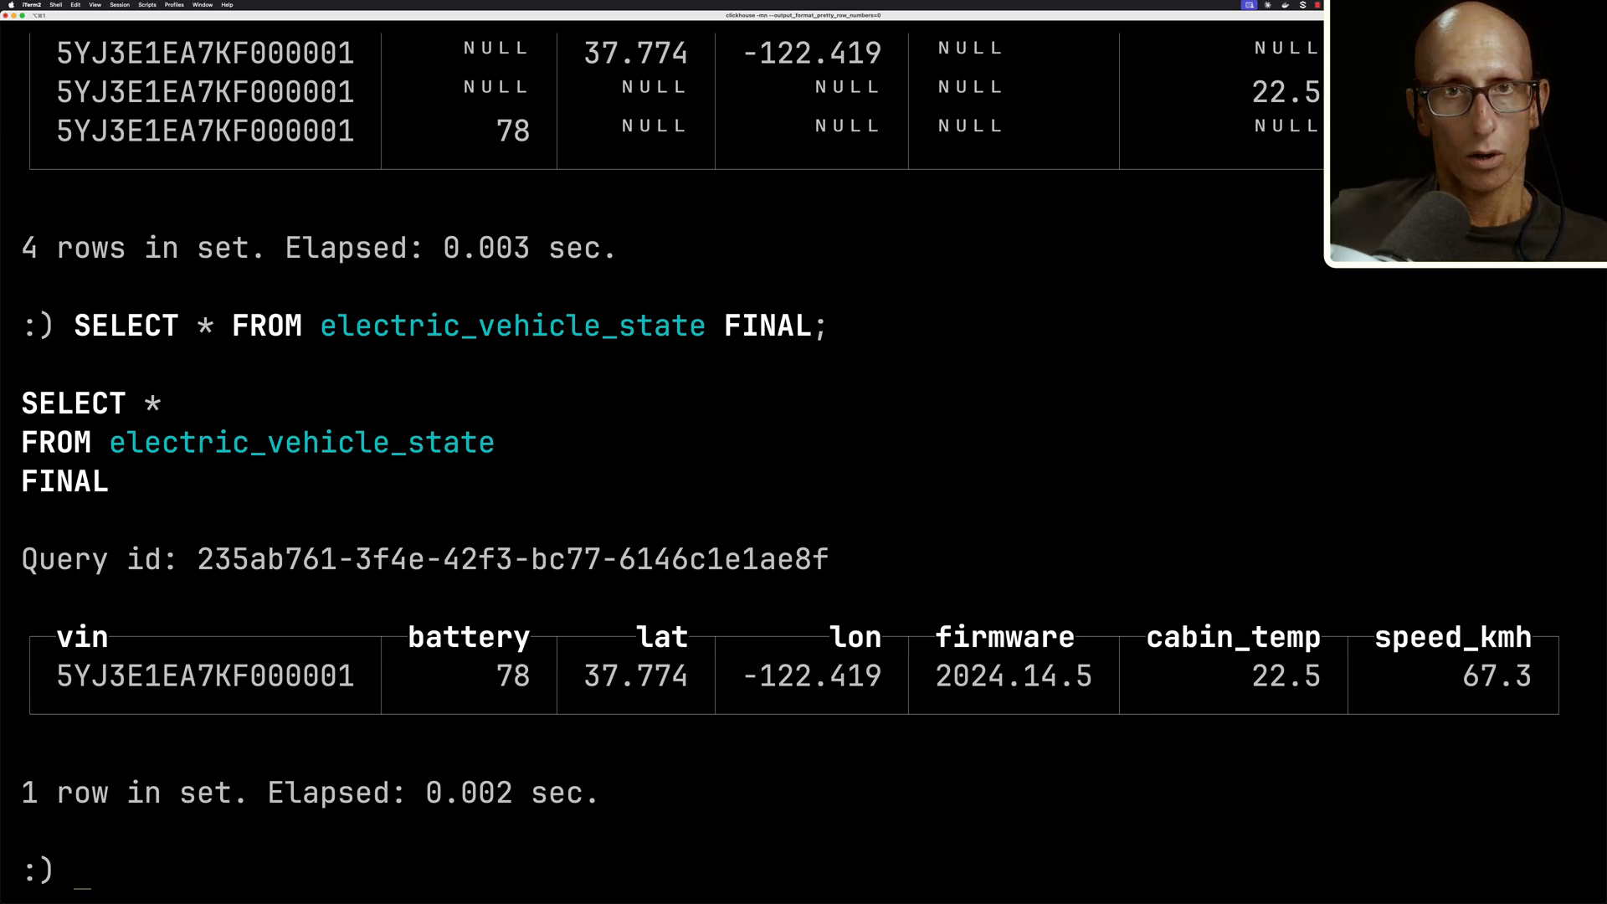
{"action": "type", "text": "OPTIMIZE TABLE electric_vehicle_state;"}
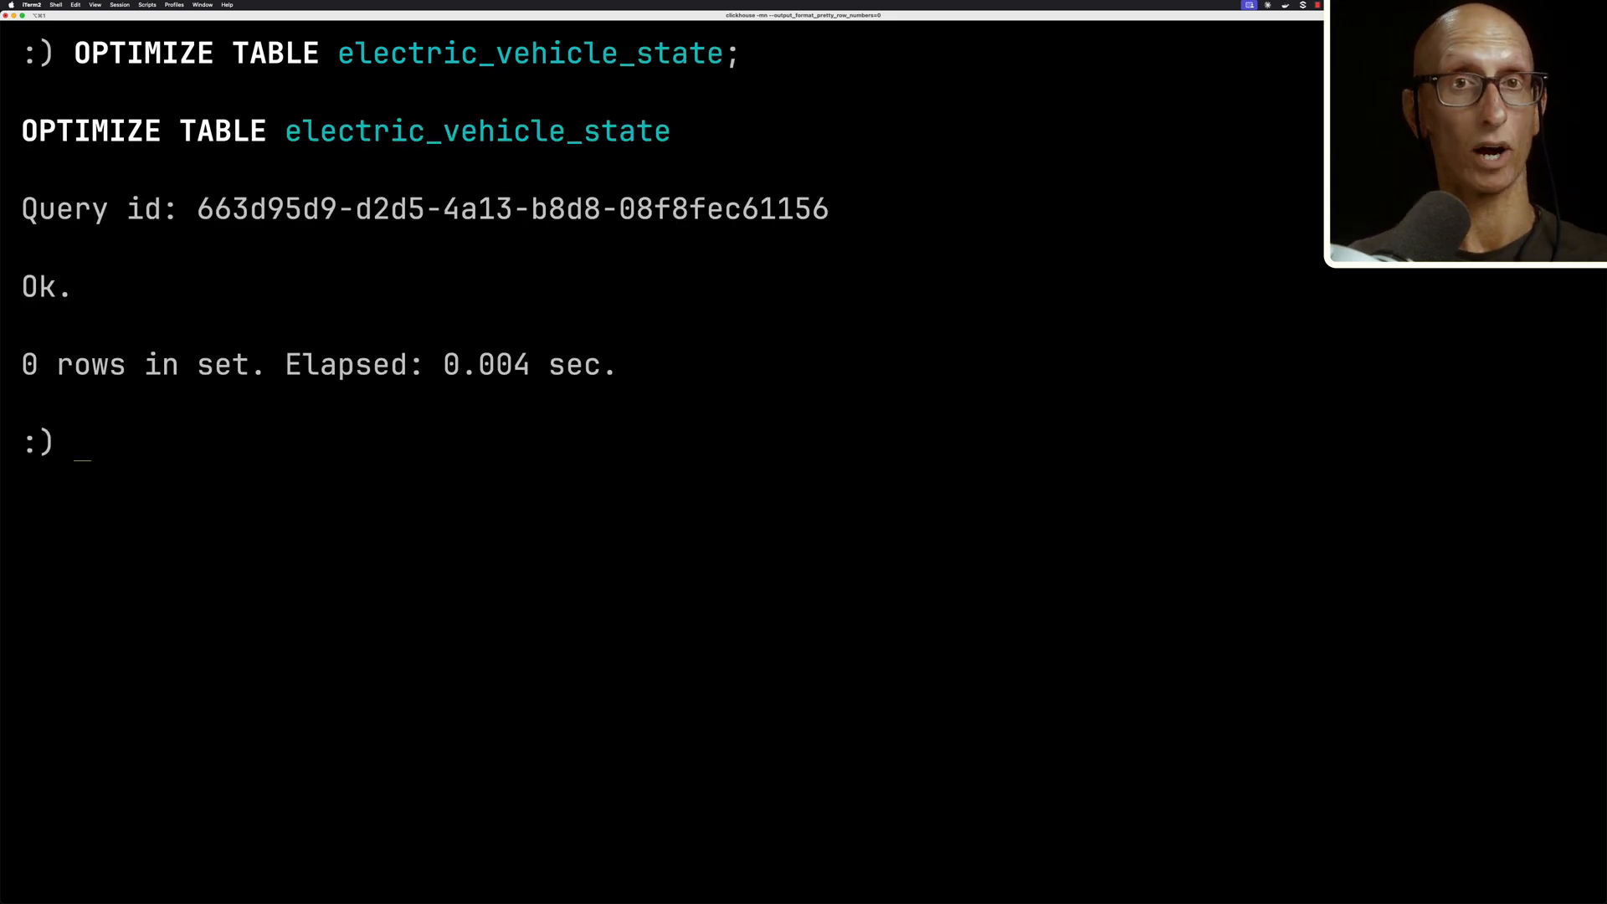
Begin a new SELECT against electric_vehicle_state after the table optimize.
{"action": "type", "text": "SELECT * FROM electric_v"}
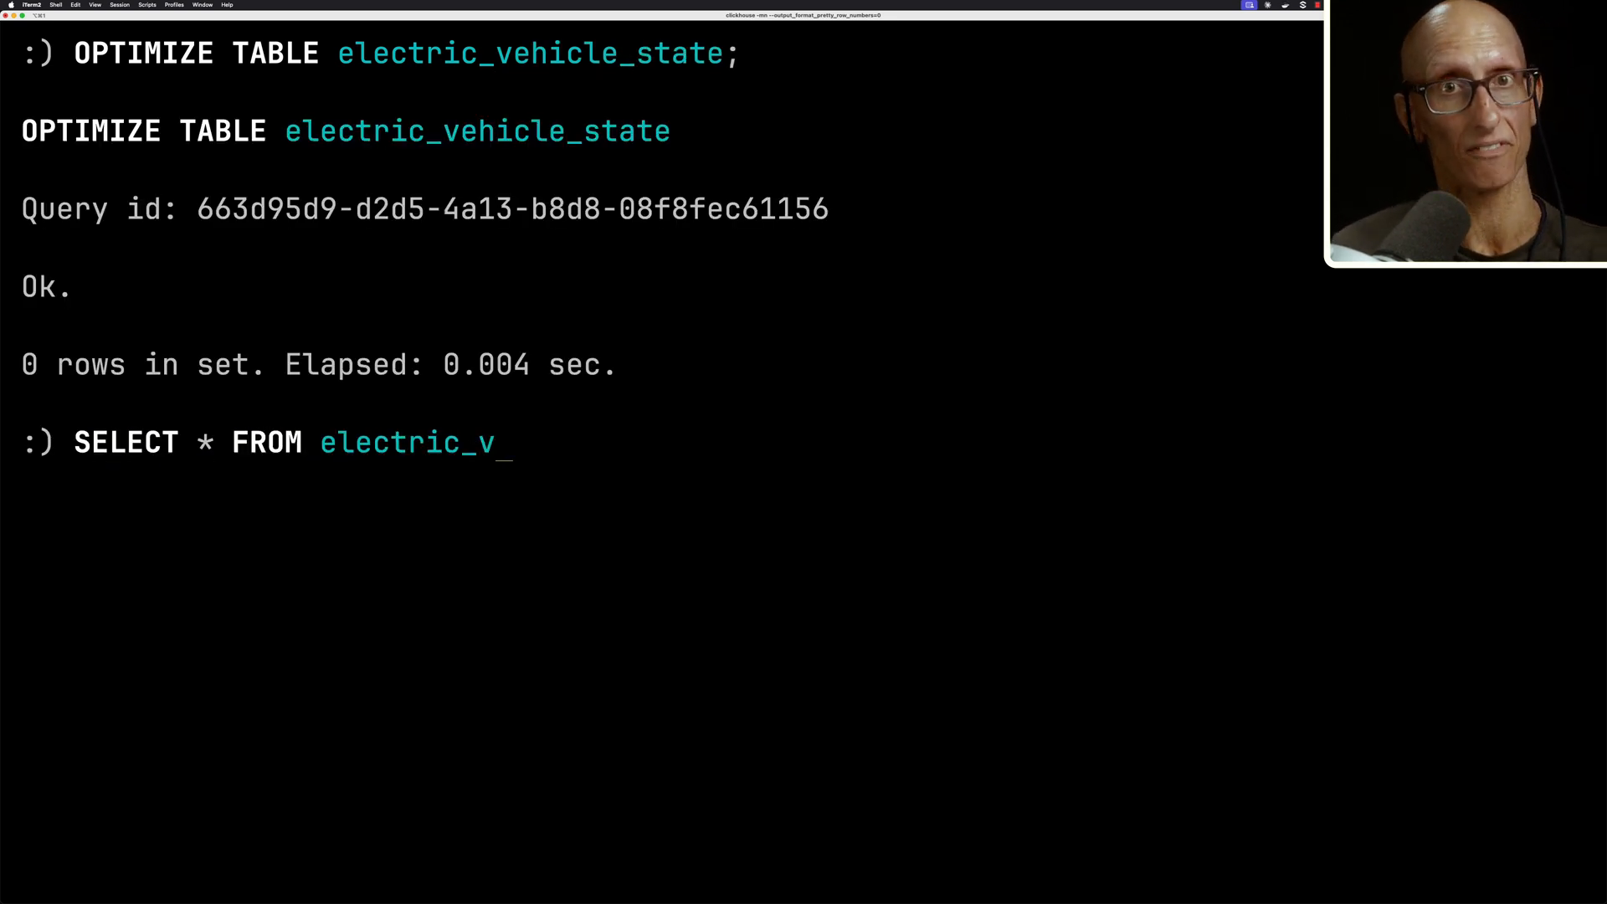